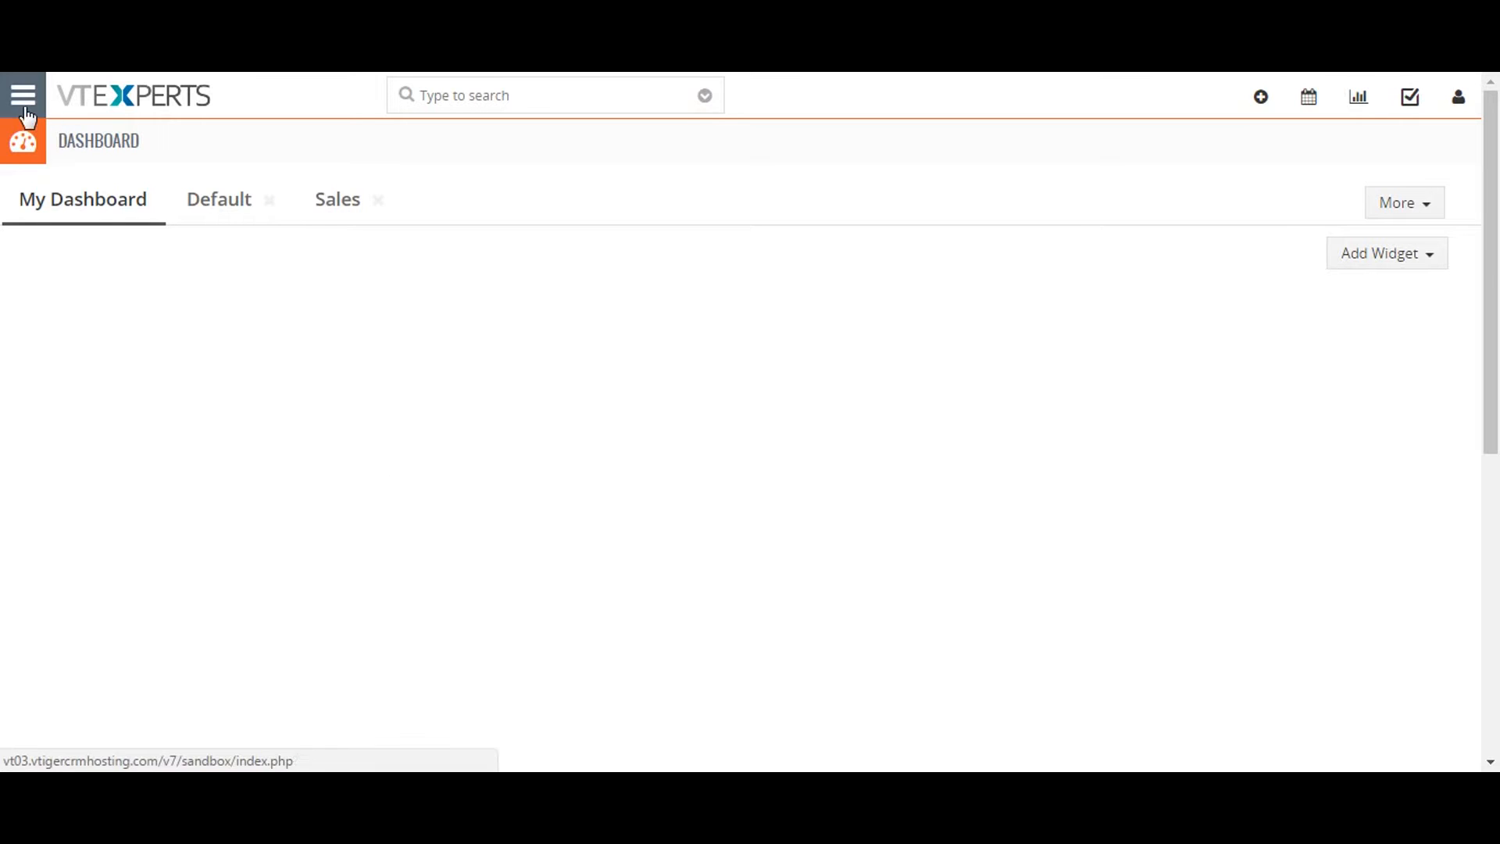
# Step: Navigate from the dashboard menu to the Leads list and its Customize options
pyautogui.click(24, 95)
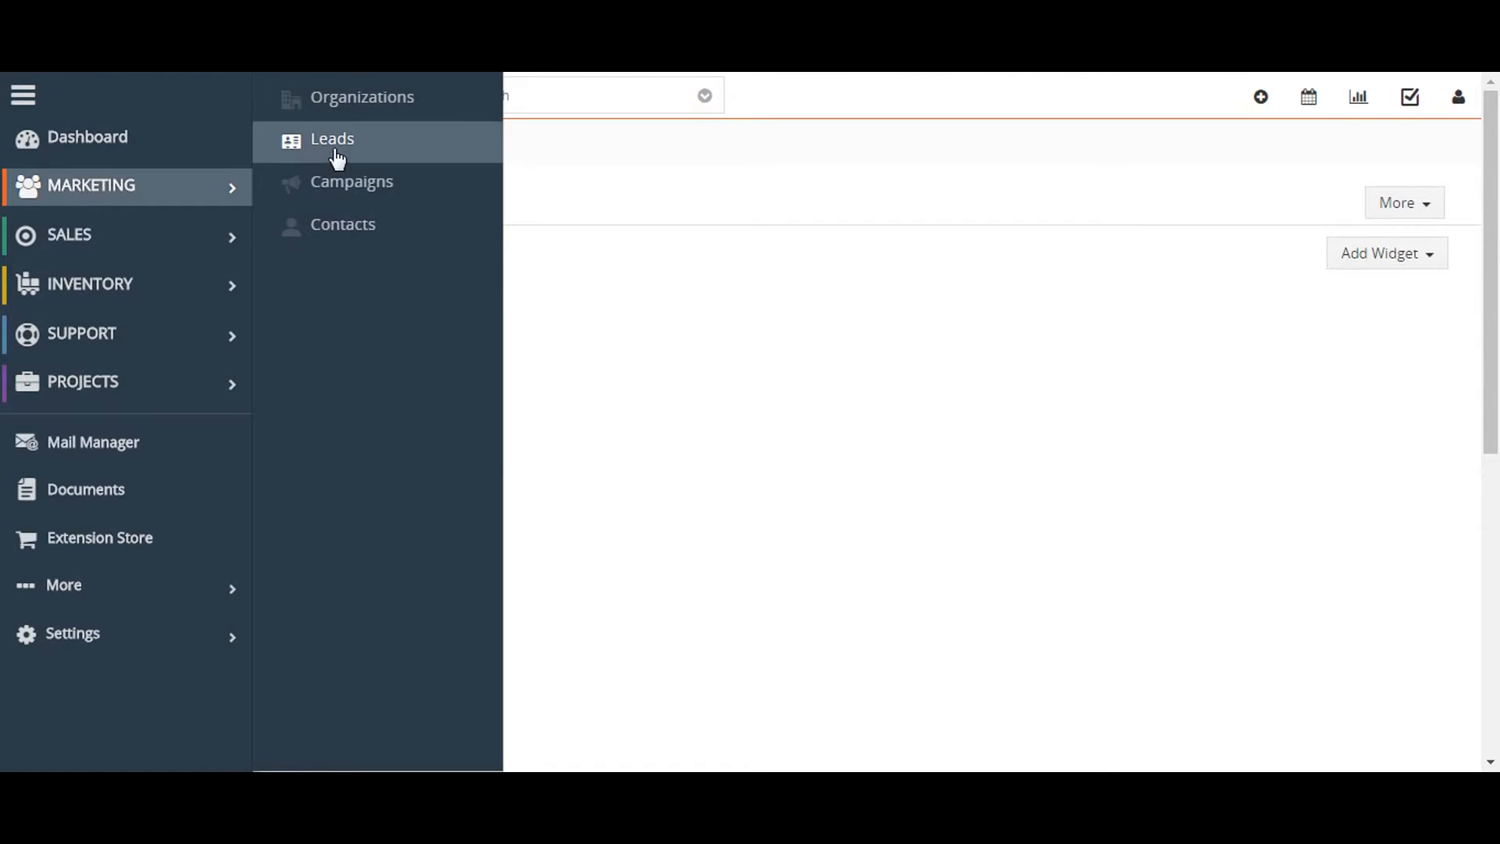
pyautogui.moveTo(382, 150)
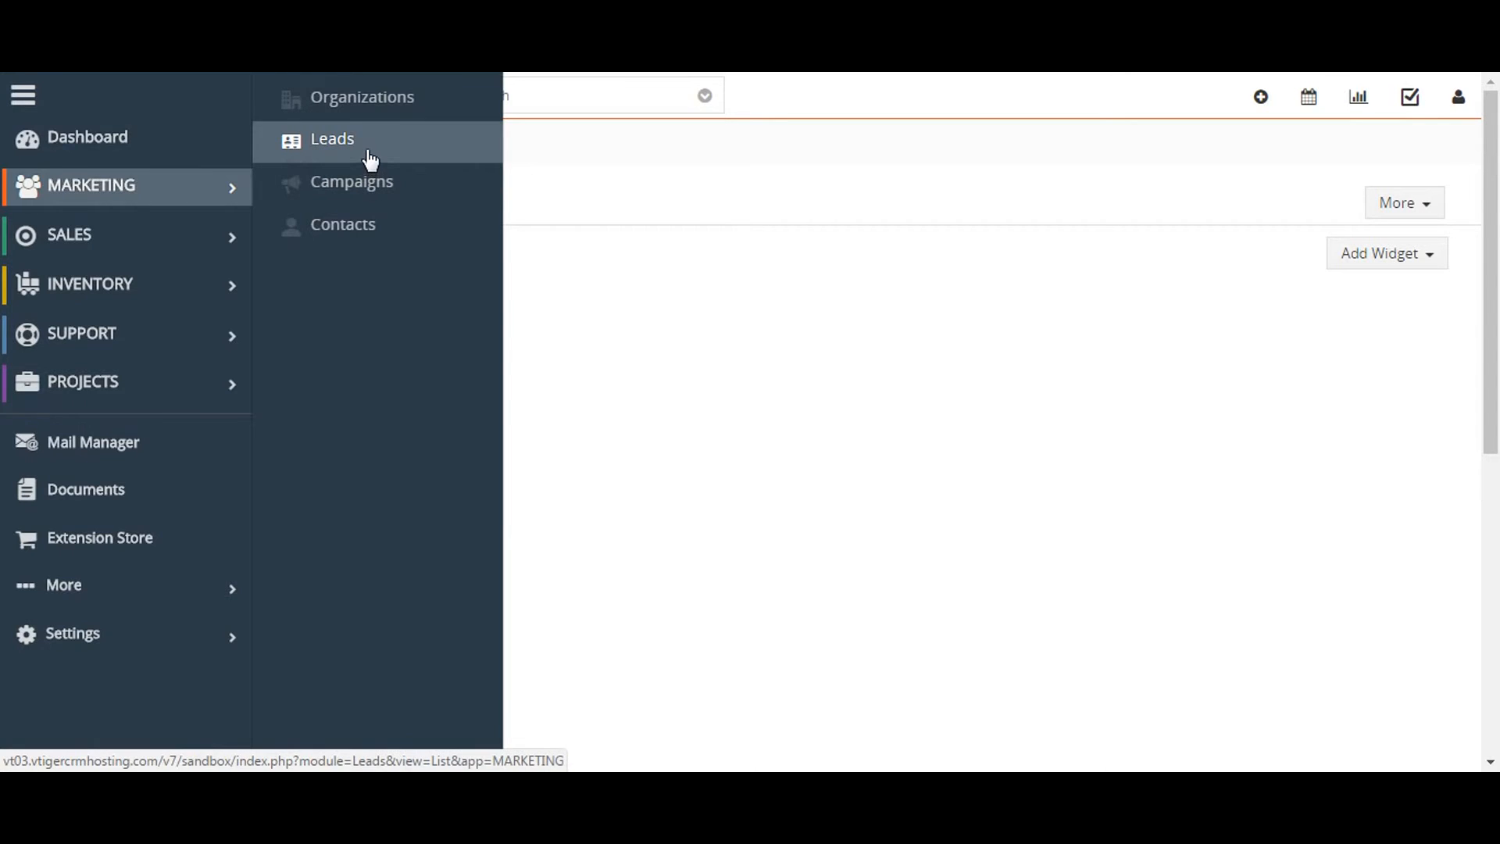
pyautogui.click(331, 139)
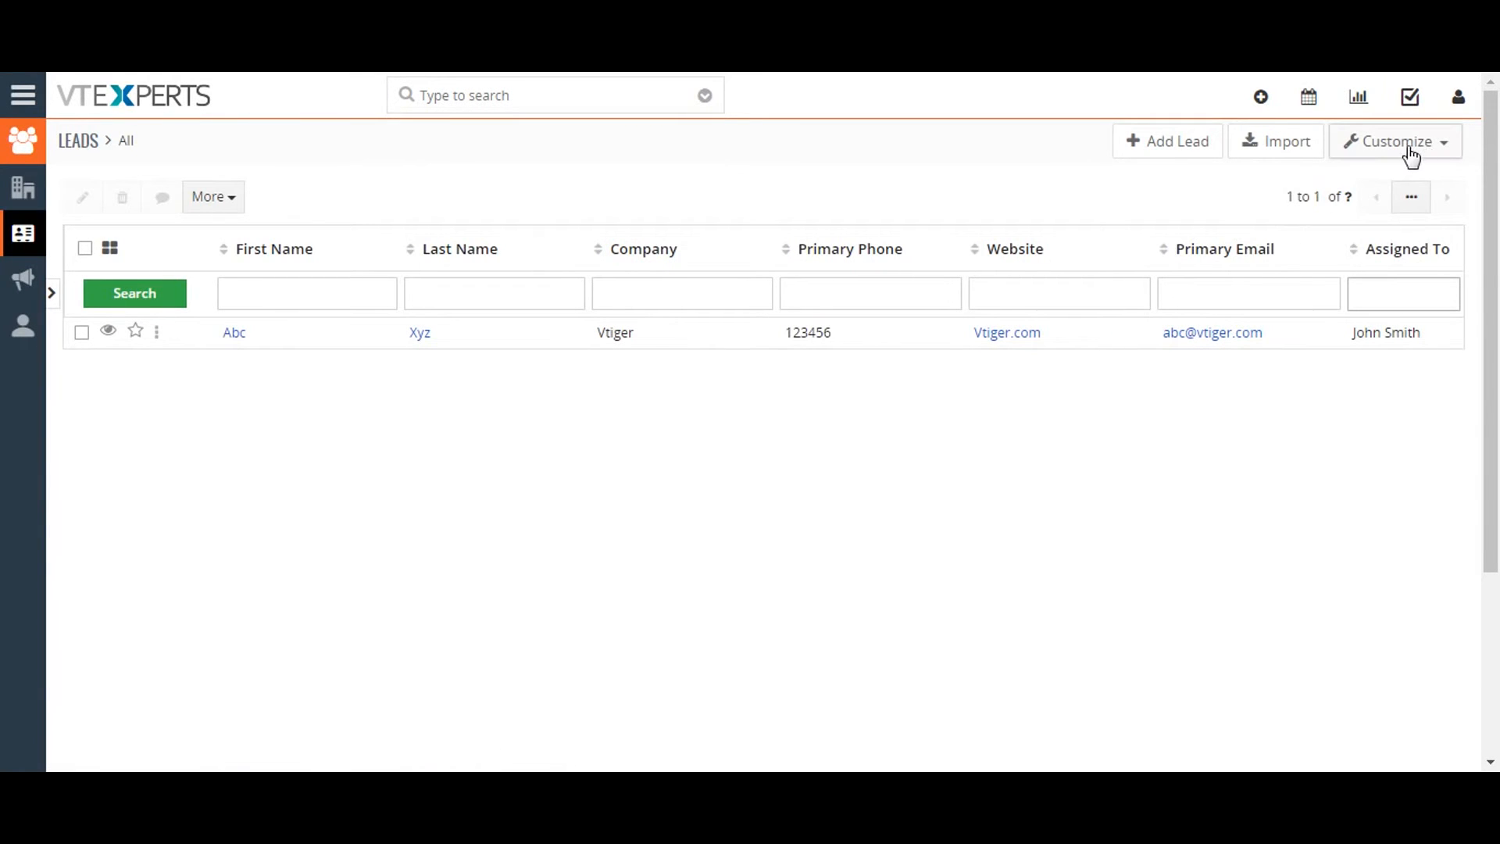
pyautogui.click(1396, 140)
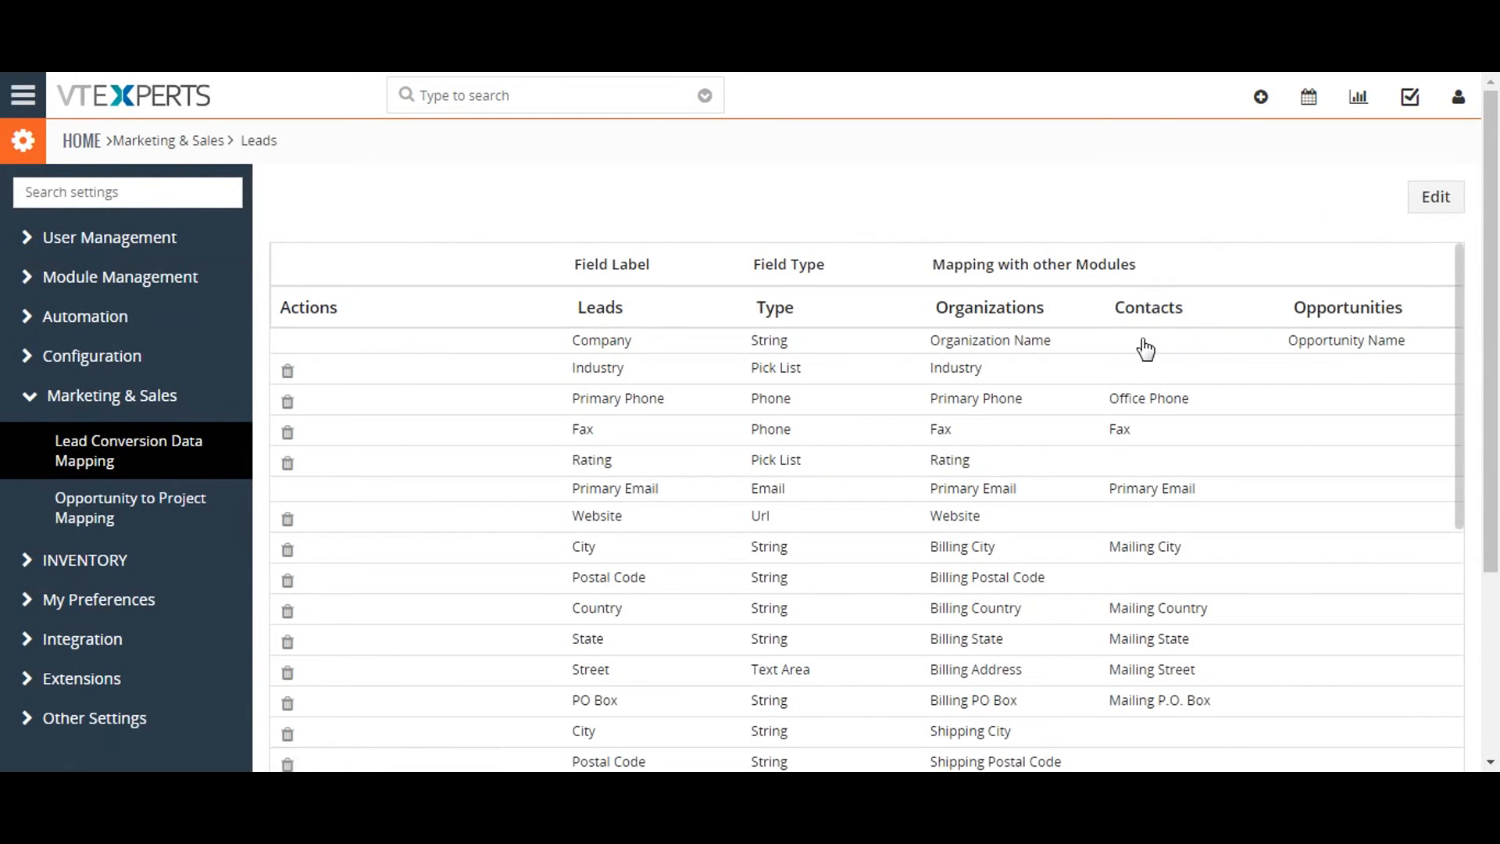
# Step: Scroll down through the lead conversion mapping table to review it
pyautogui.scroll(-3)
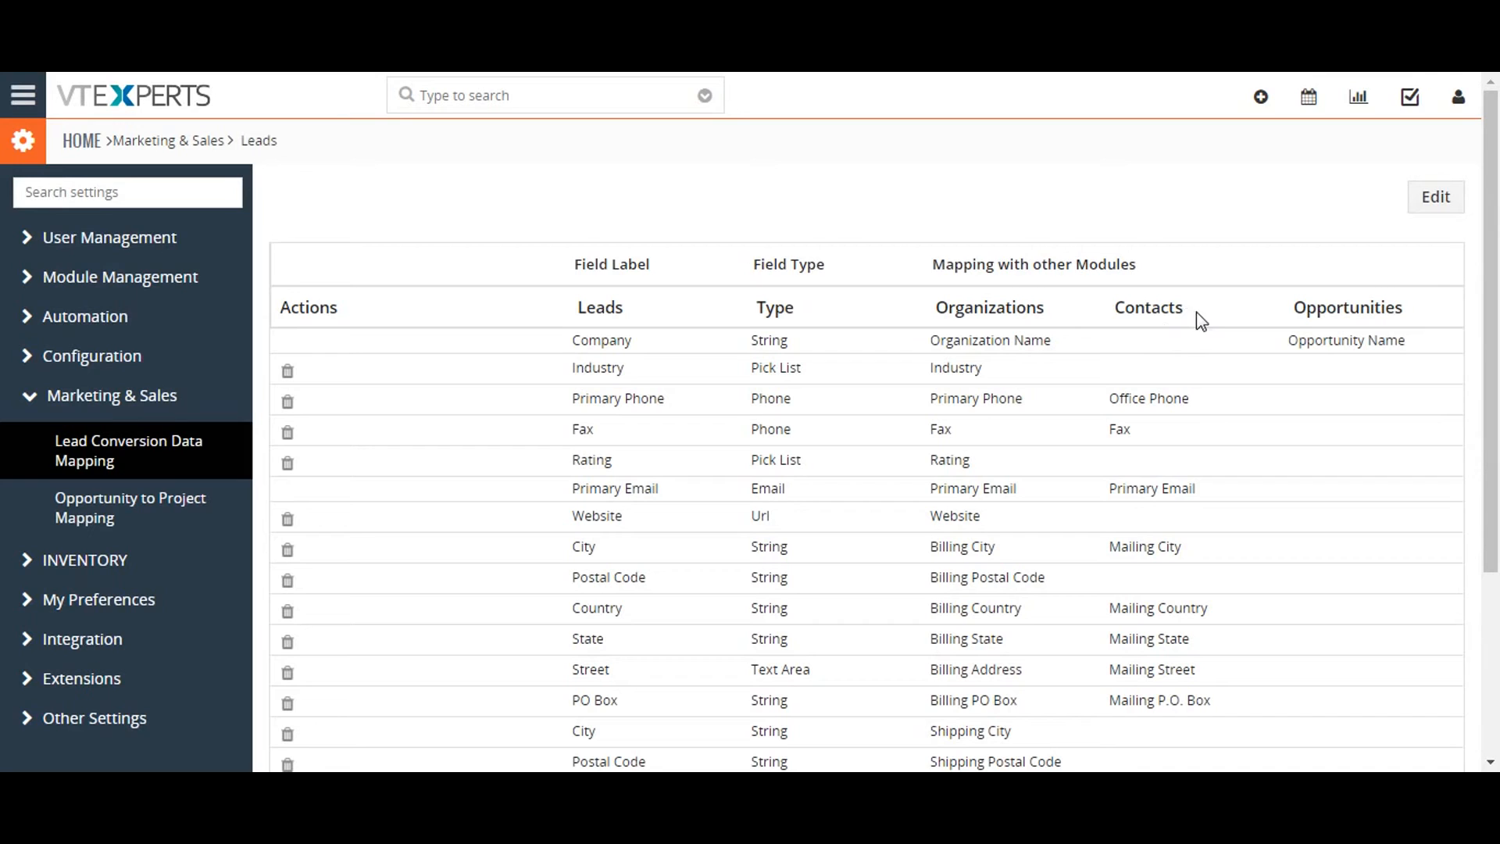
pyautogui.scroll(-3)
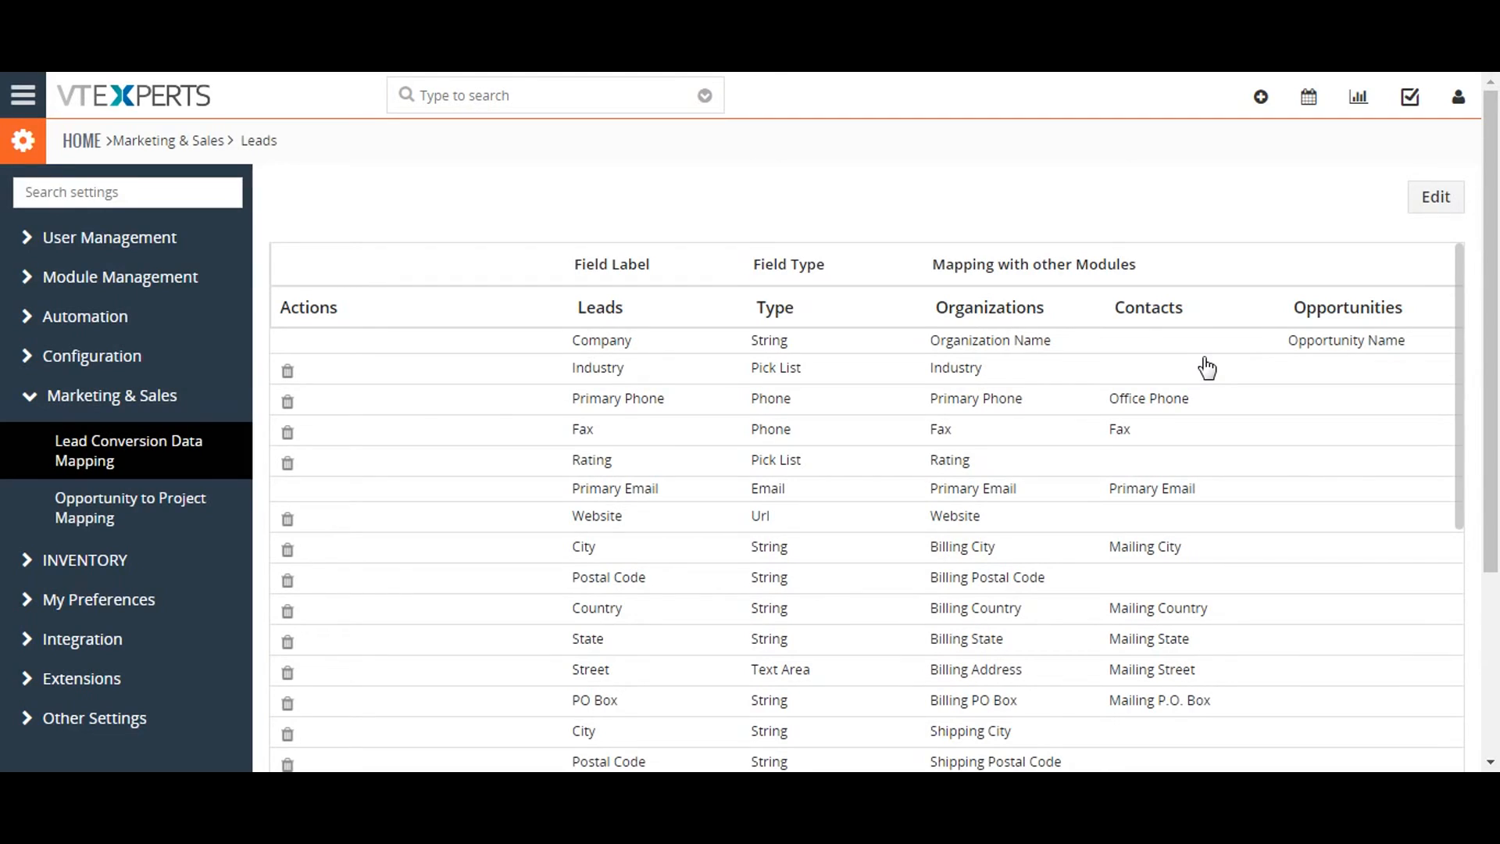
pyautogui.moveTo(1272, 328)
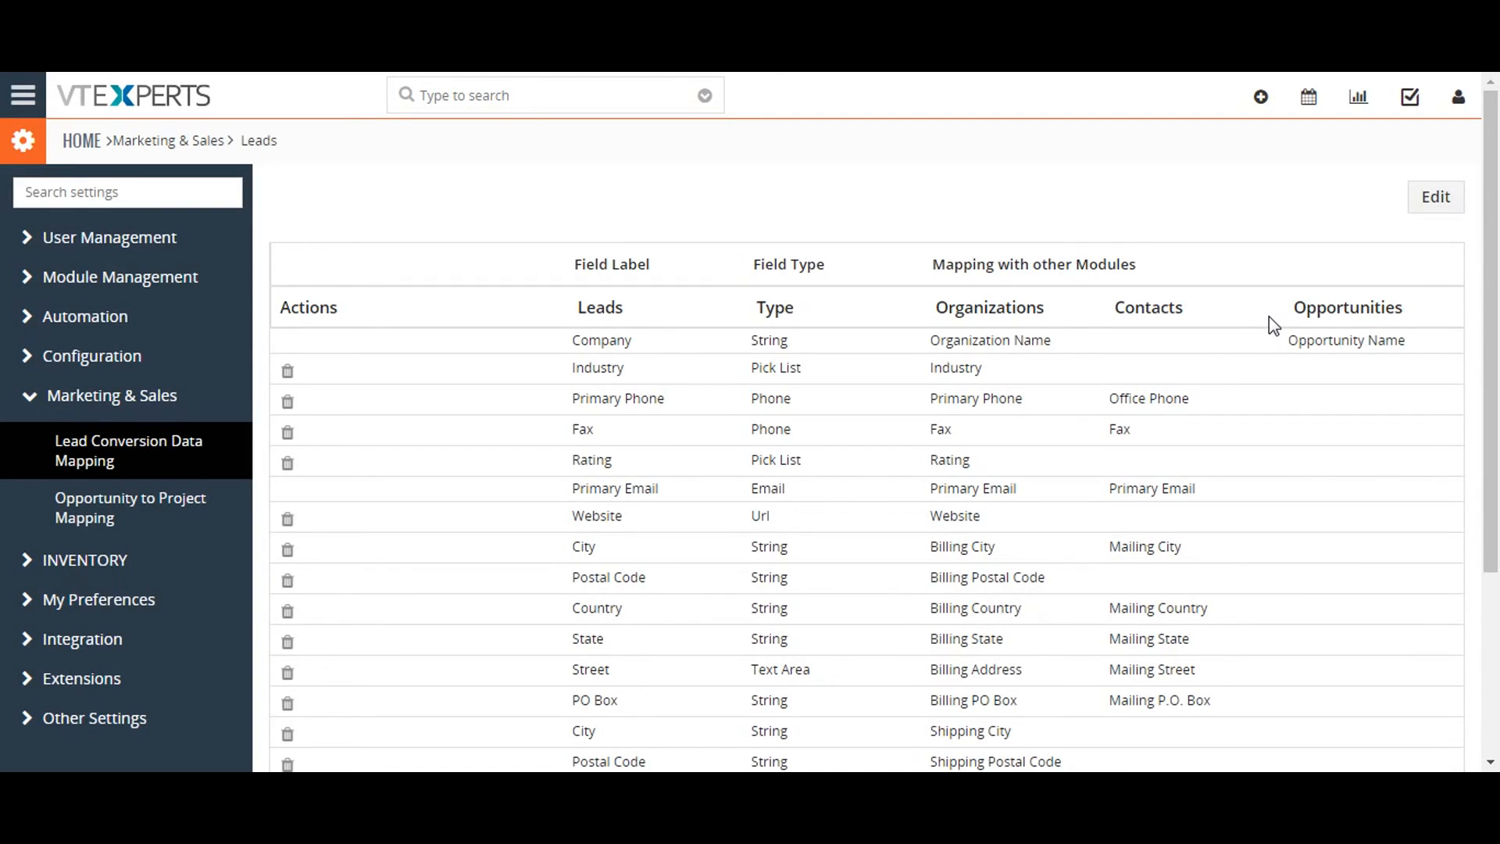
pyautogui.moveTo(1357, 238)
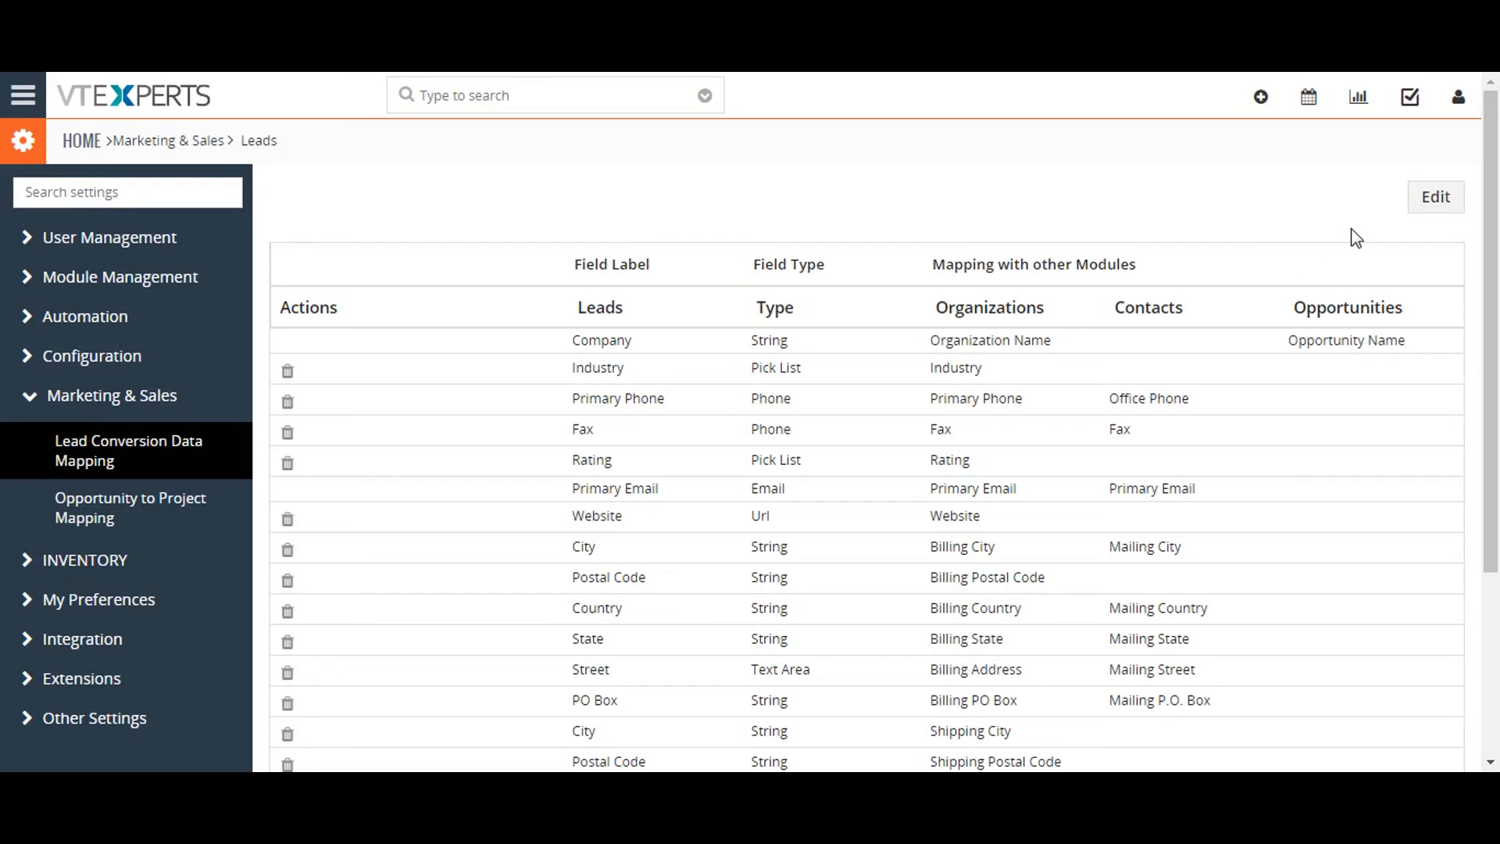
pyautogui.moveTo(1368, 230)
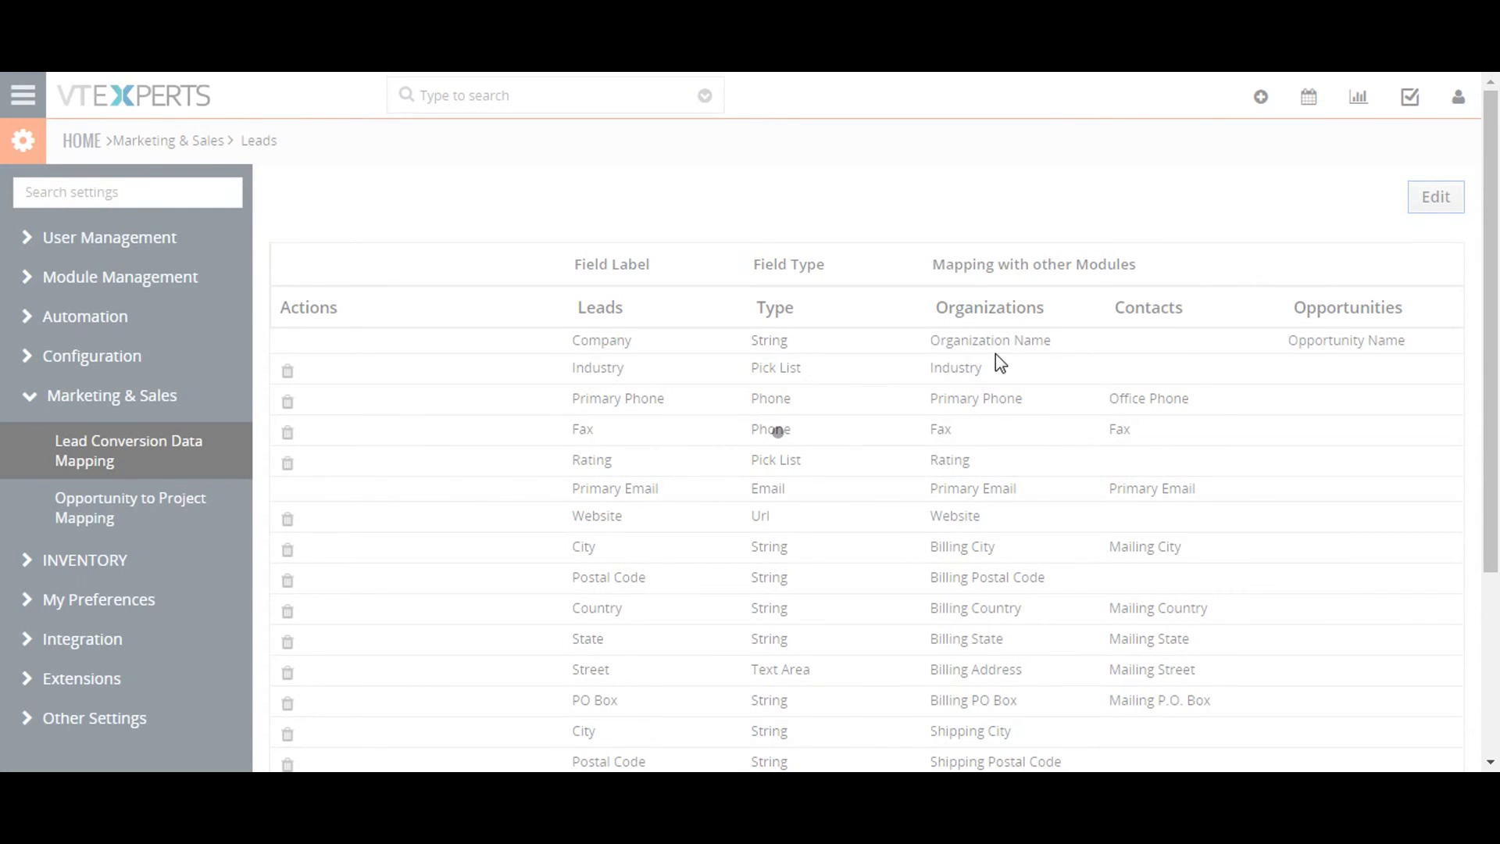
pyautogui.moveTo(814, 395)
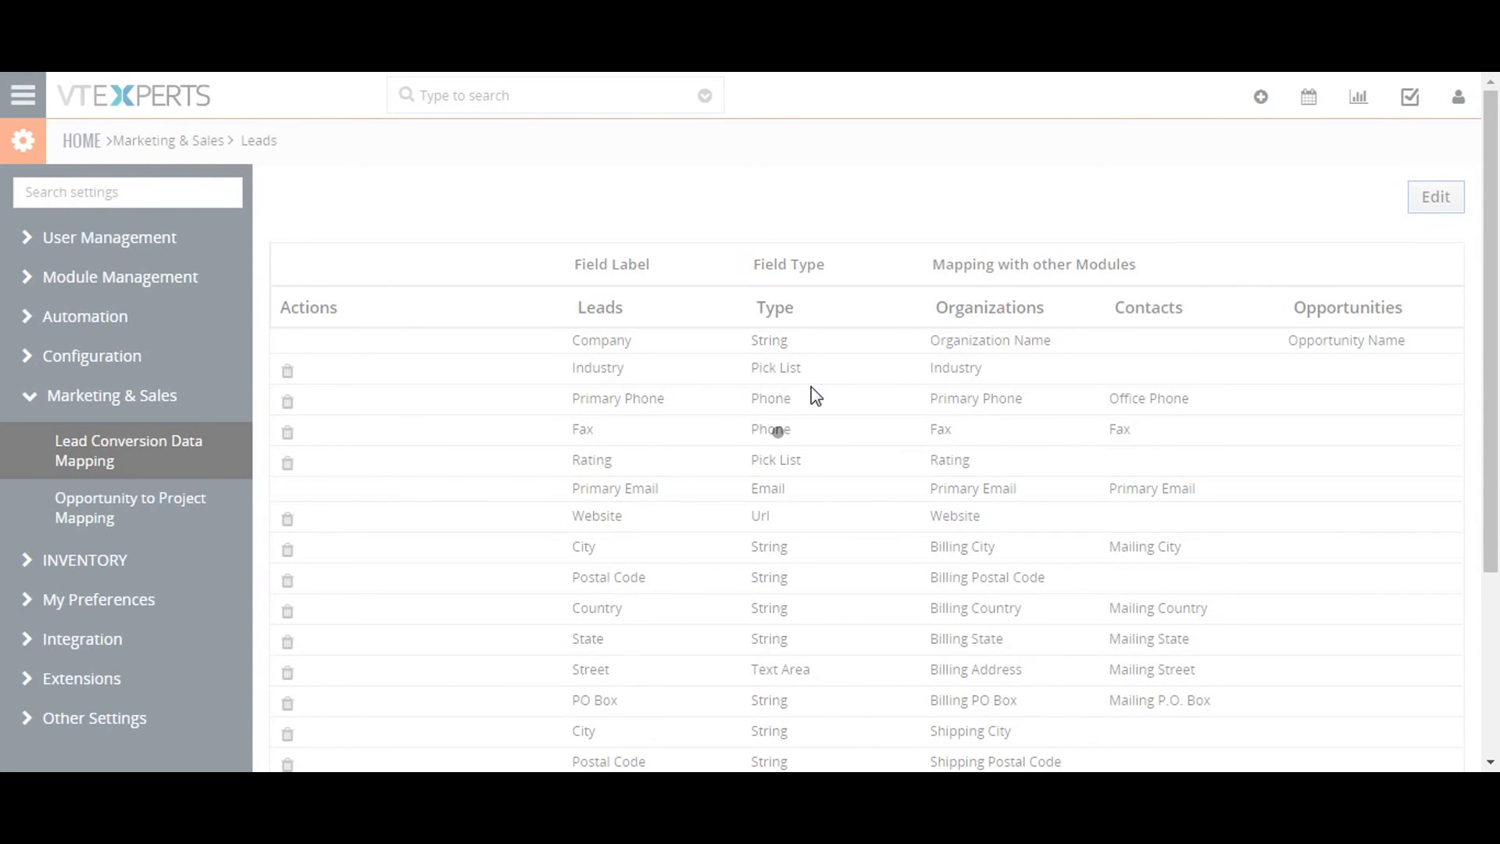
# Step: Add mapping rows for Residential Area, Door number and Residential phone number
pyautogui.click(1435, 196)
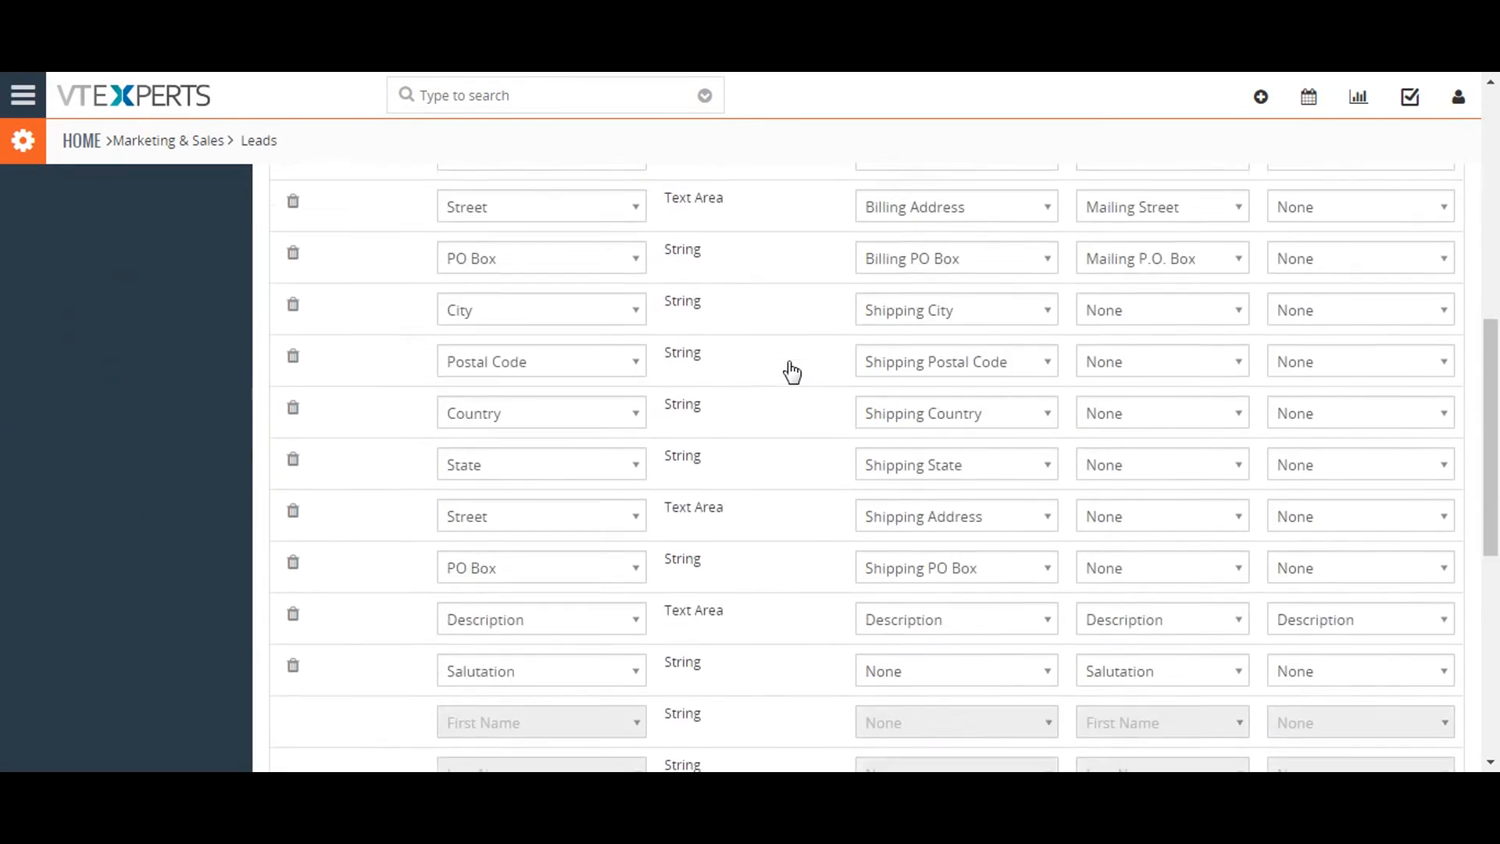
pyautogui.scroll(-3)
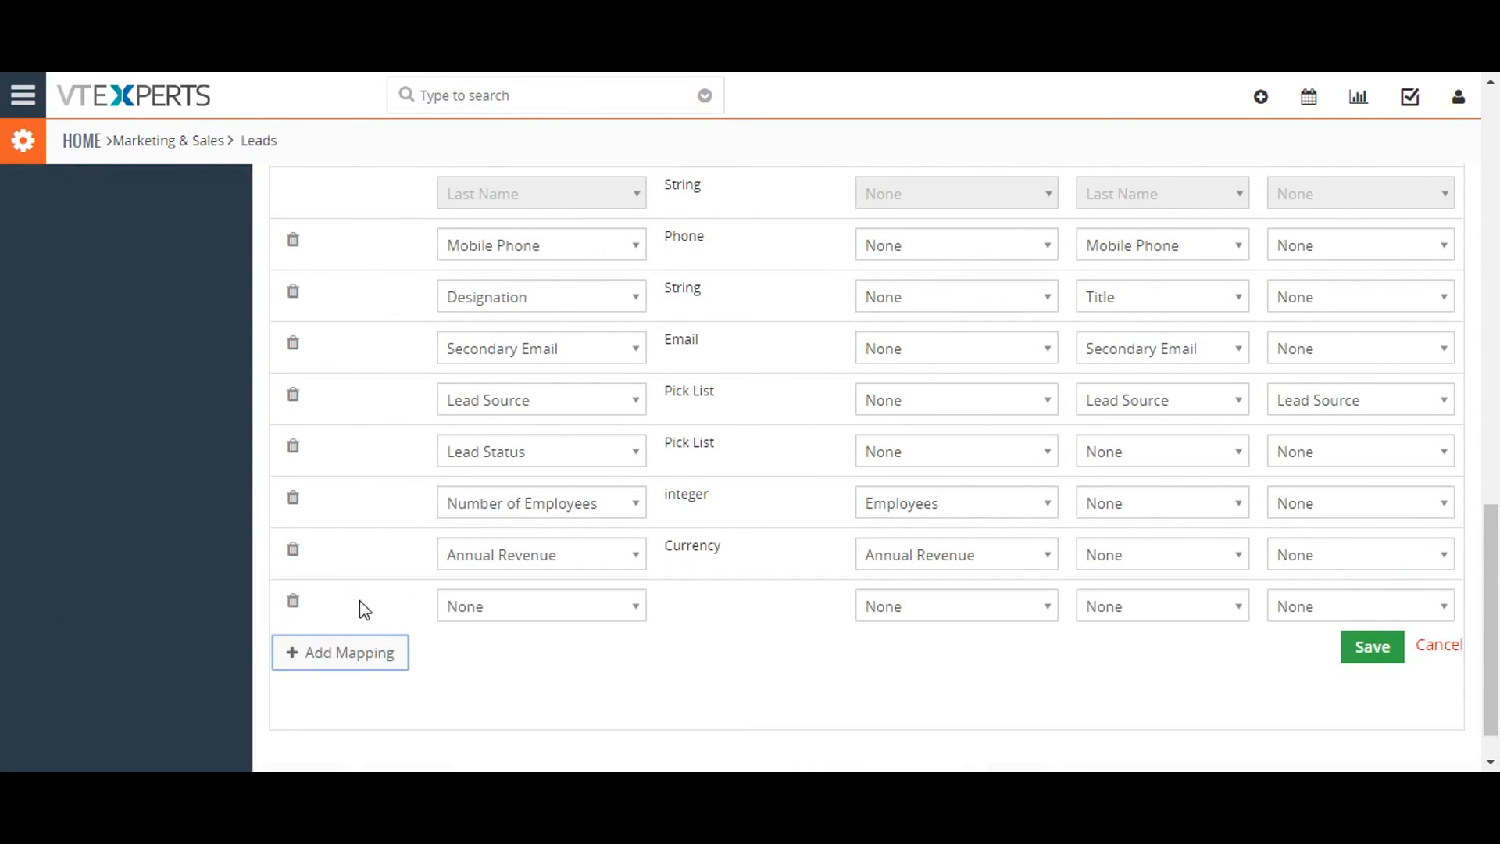
pyautogui.click(540, 607)
pyautogui.write('re')
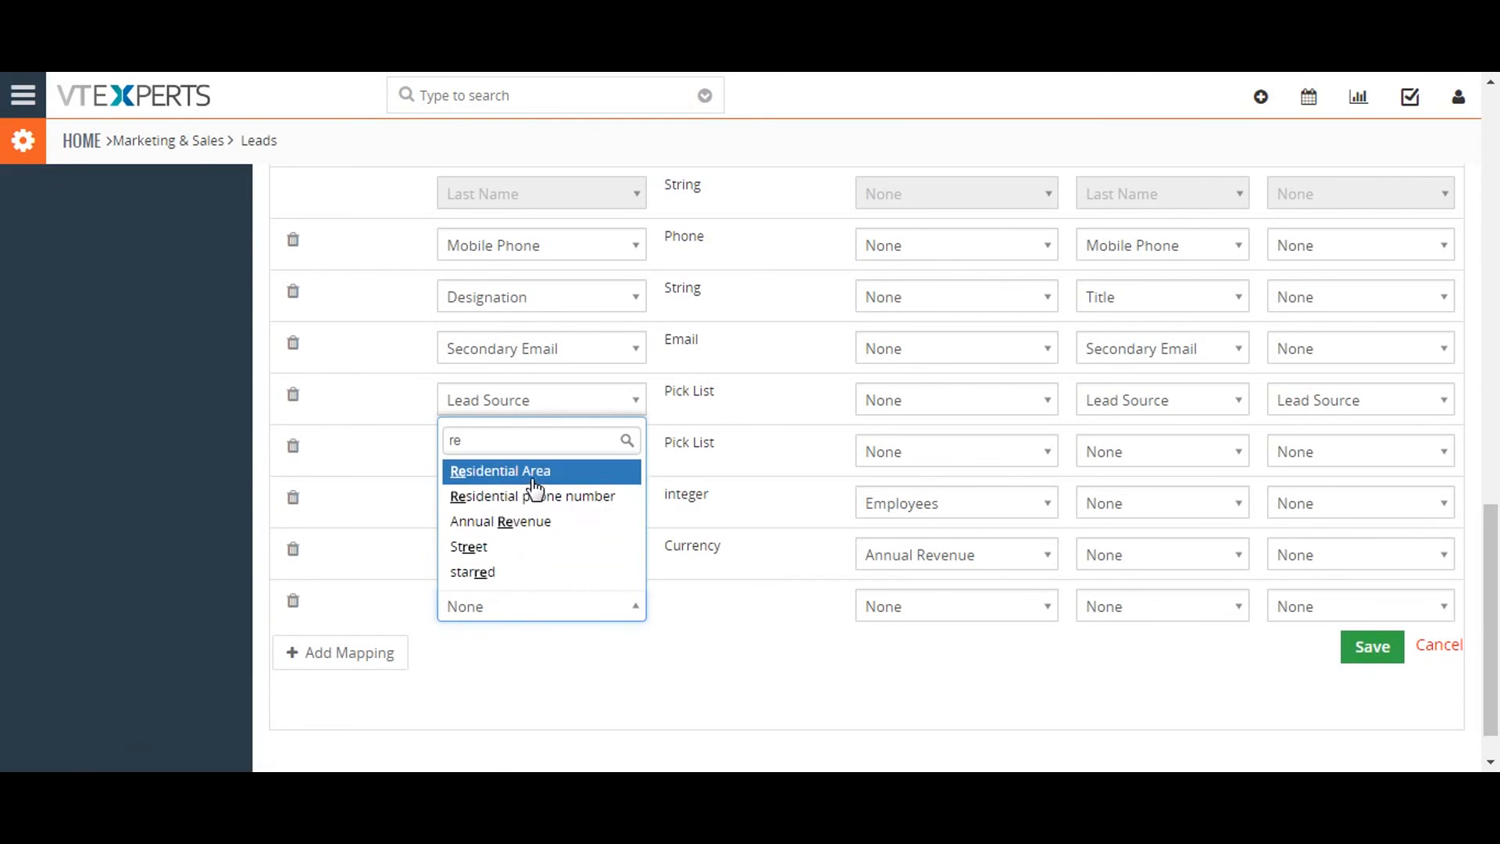
pyautogui.click(500, 470)
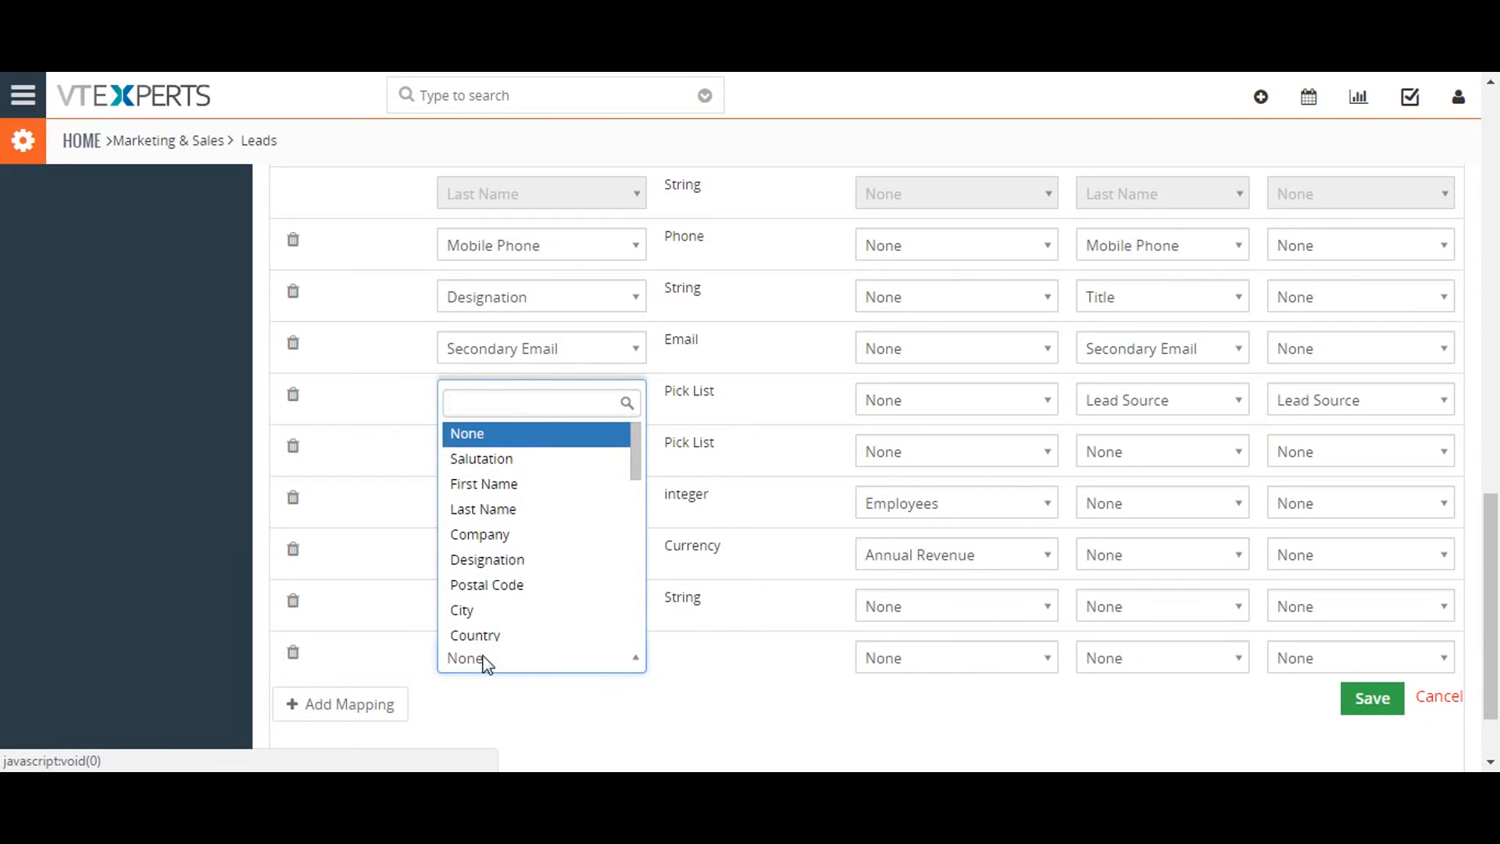
pyautogui.write('door')
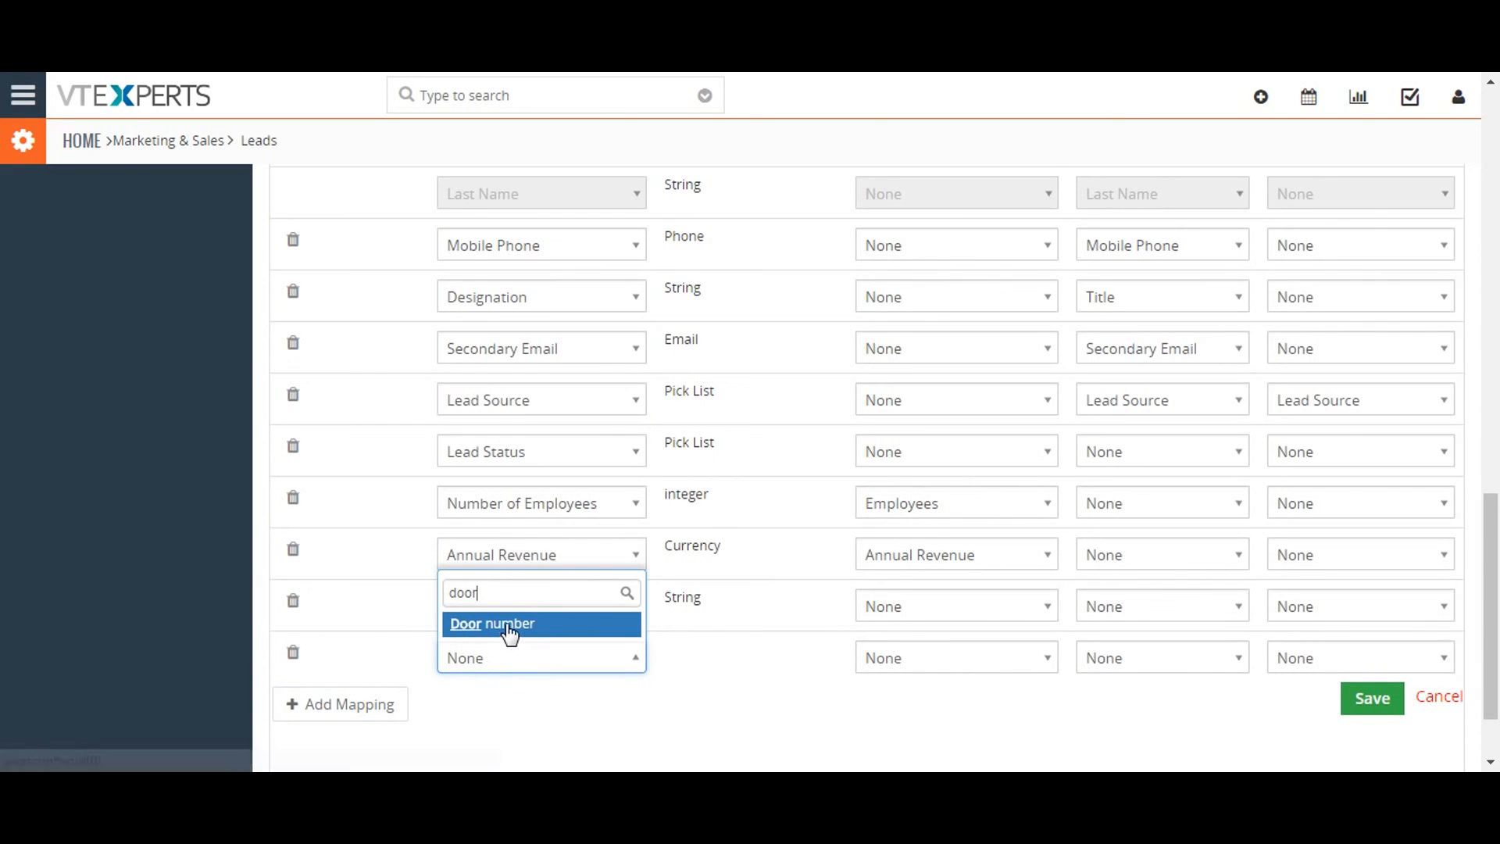
pyautogui.click(492, 624)
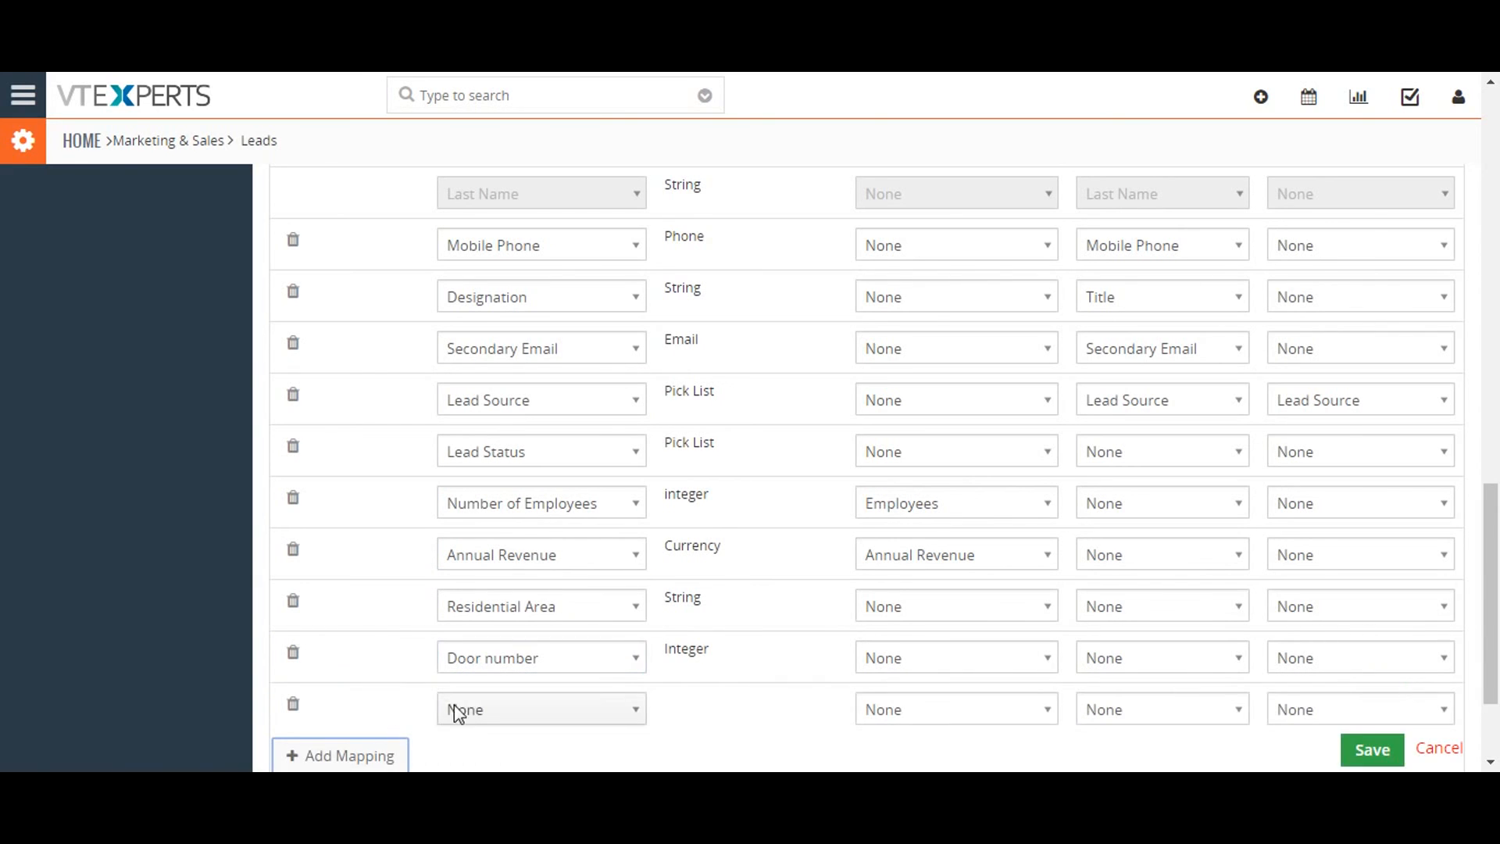
pyautogui.click(541, 710)
pyautogui.write('res')
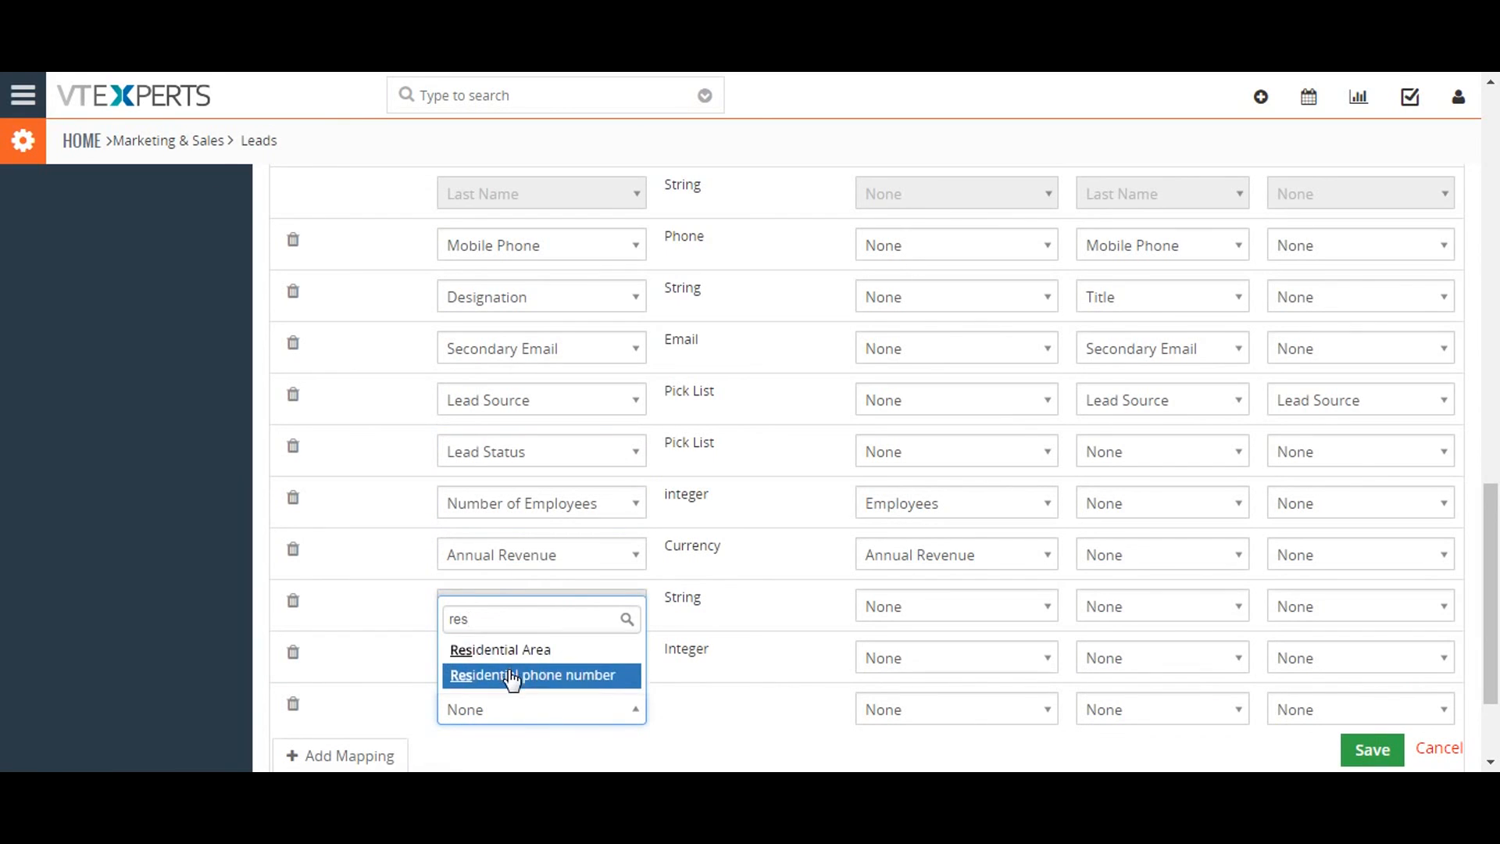
pyautogui.click(533, 675)
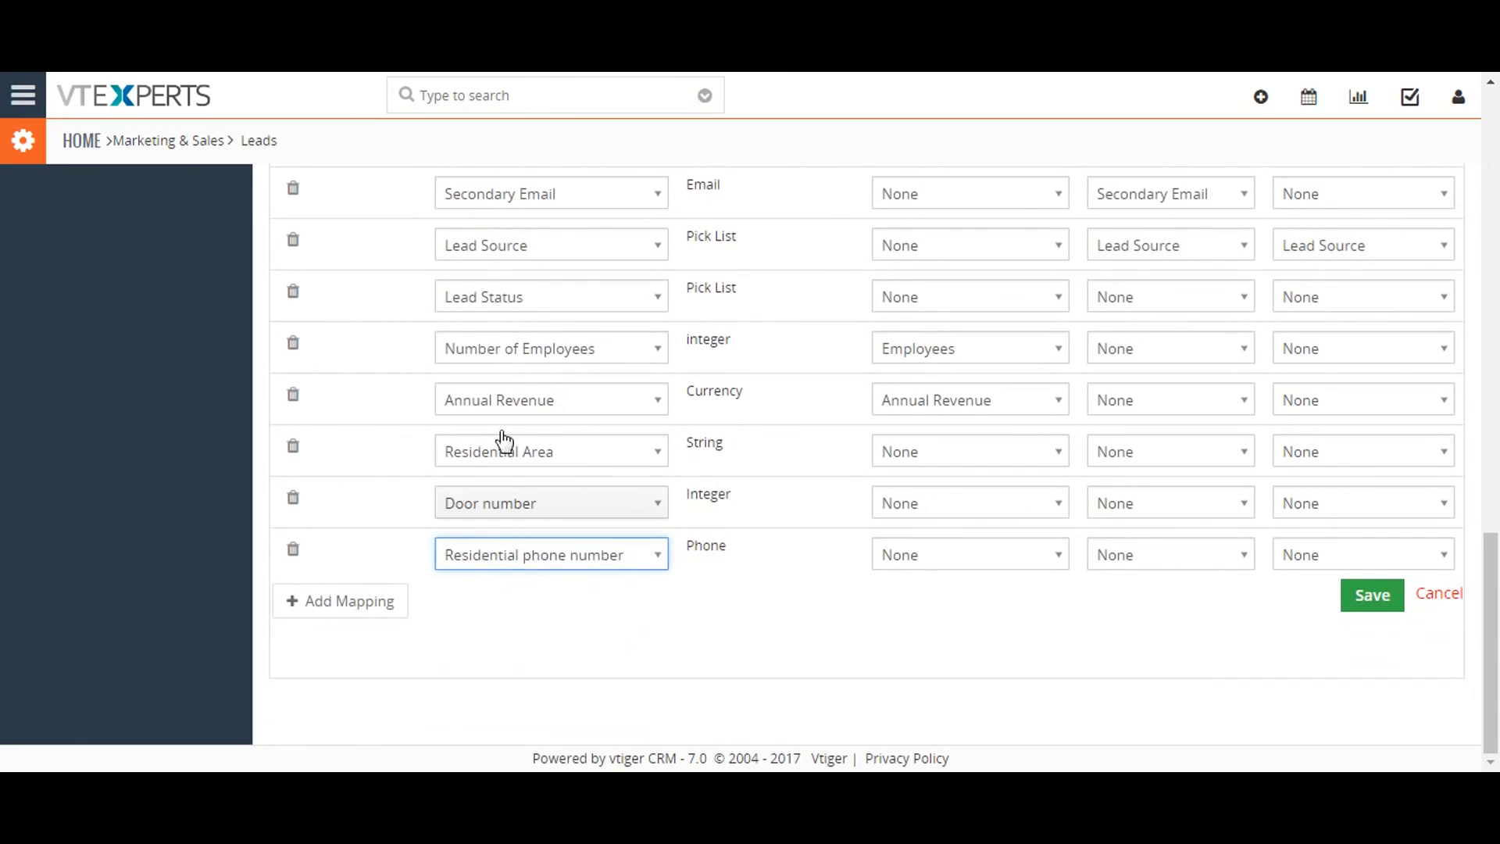